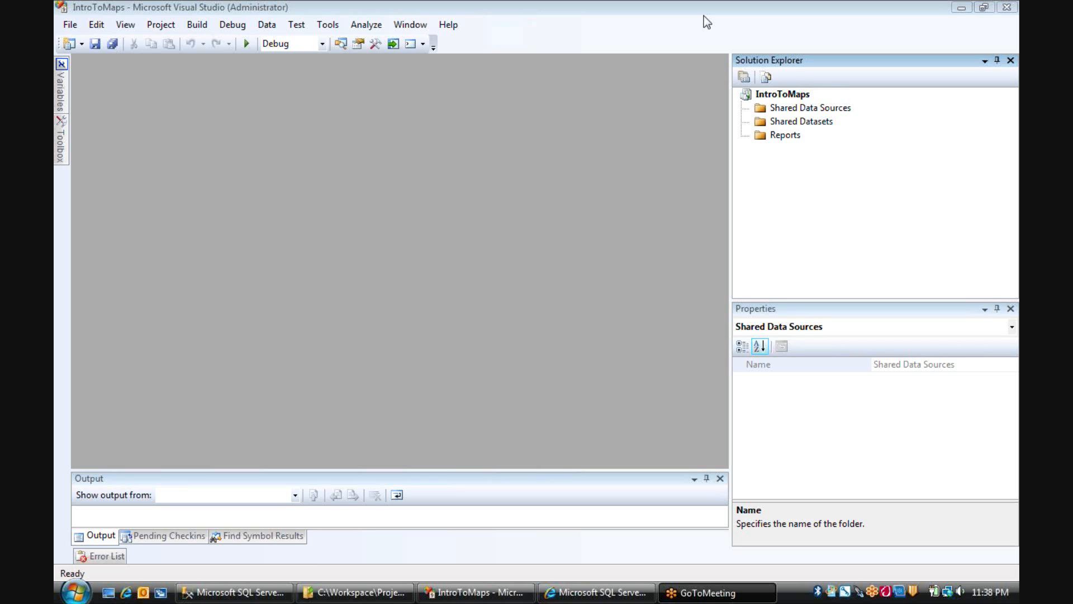
mouse_move(244, 576)
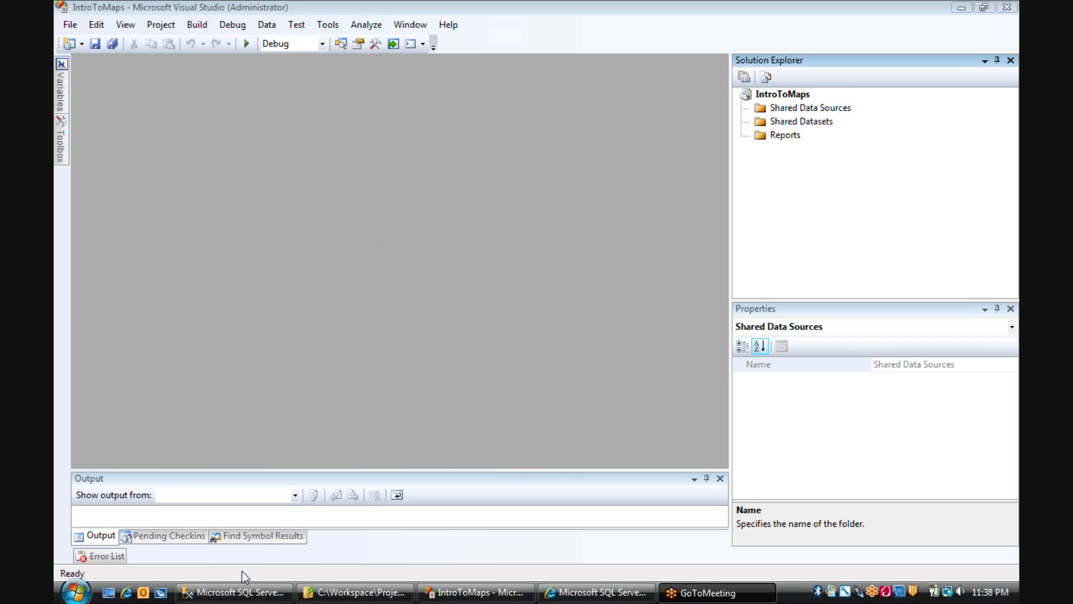
Switch to SQL Server Management Studio to view the sales-by-state query and its results
left_click(239, 593)
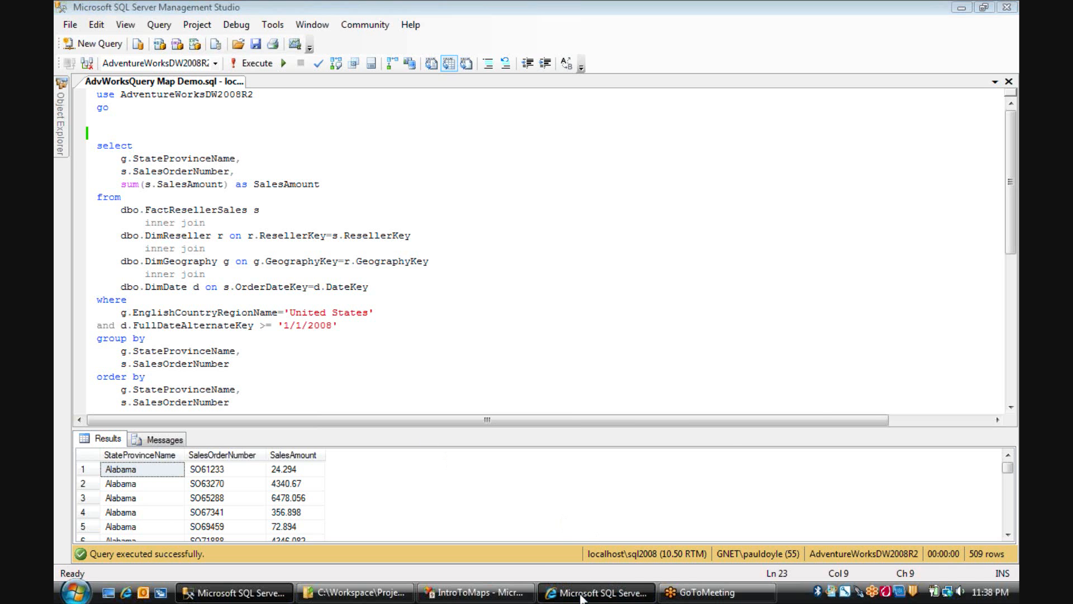
left_click(586, 592)
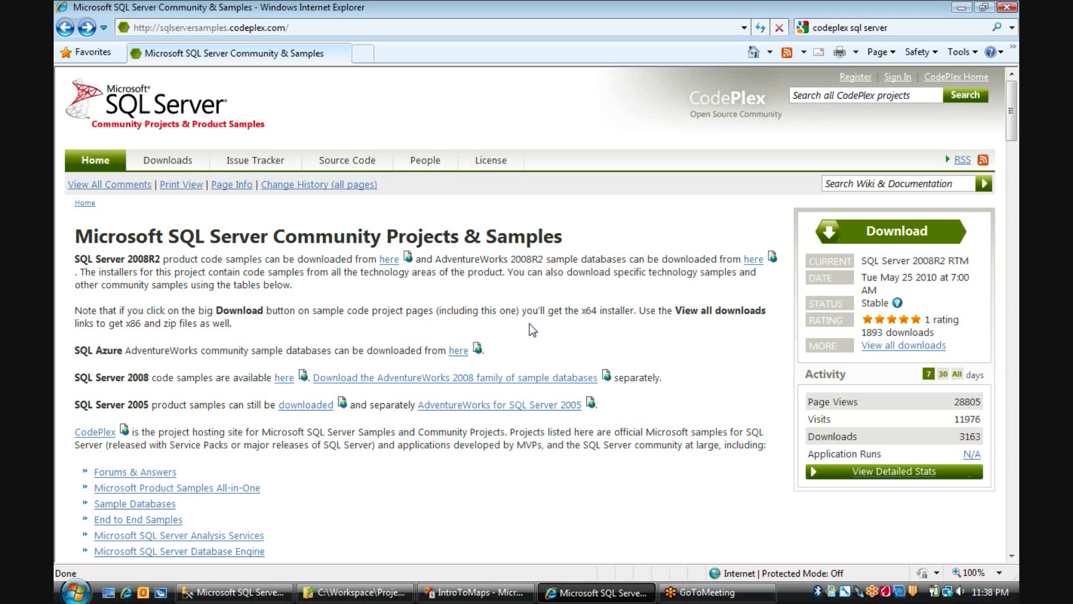
mouse_move(958, 5)
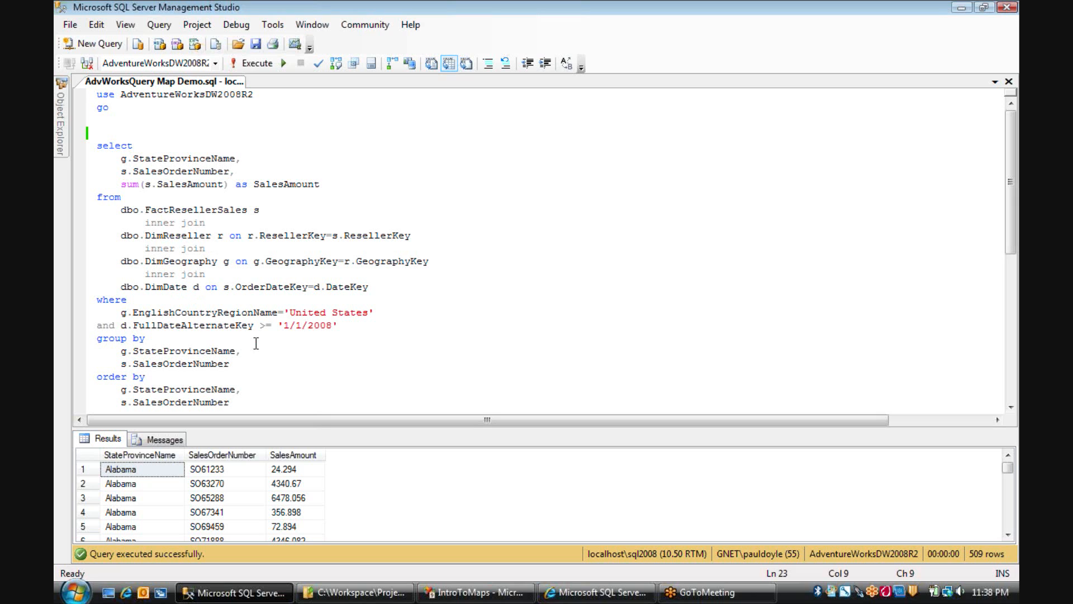
mouse_move(360, 190)
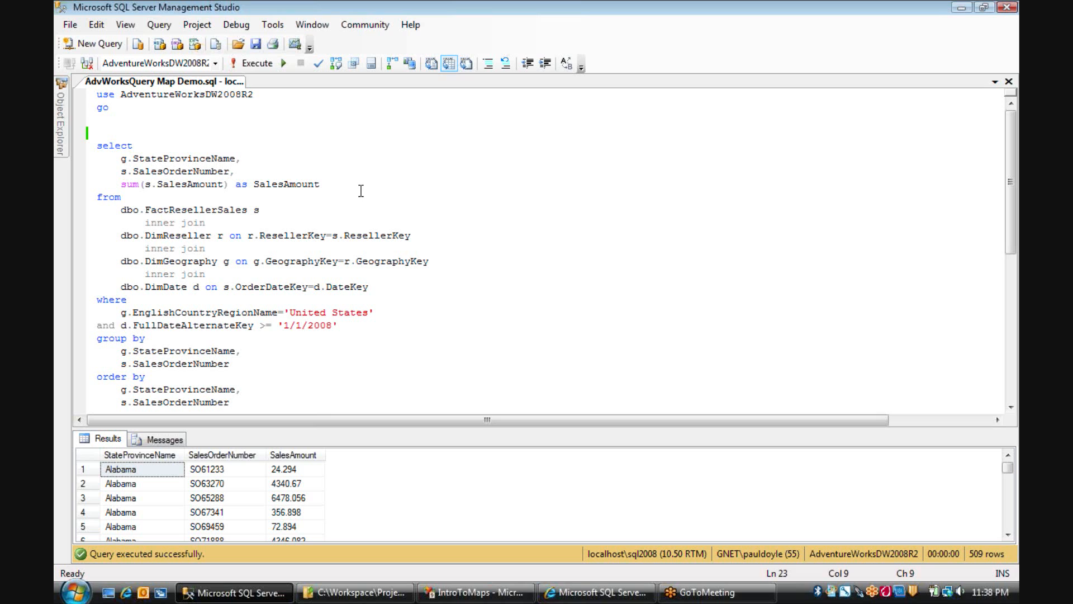
mouse_move(189, 344)
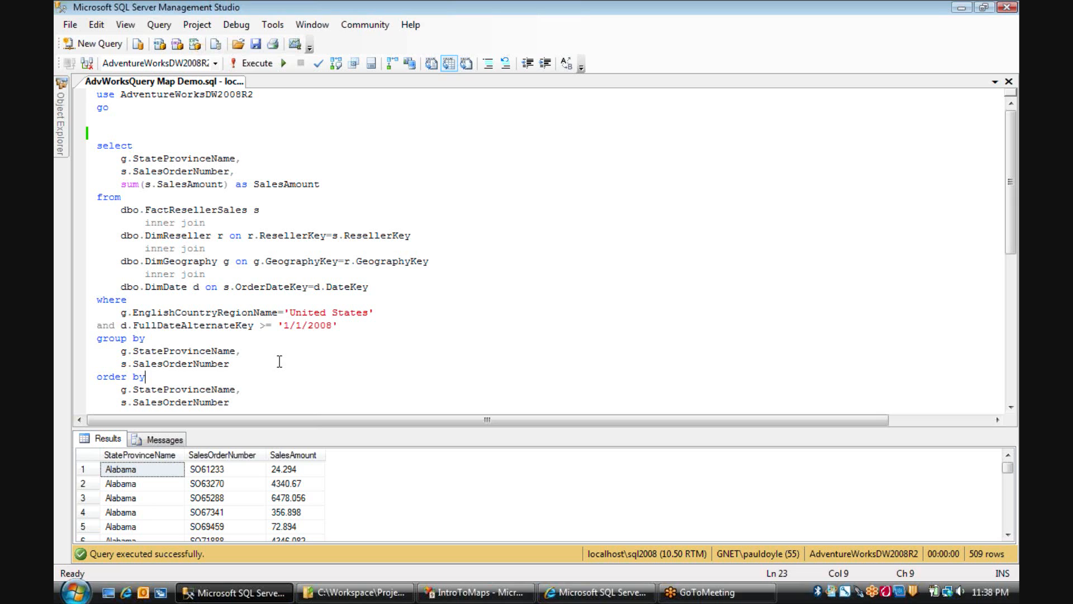
mouse_move(293, 214)
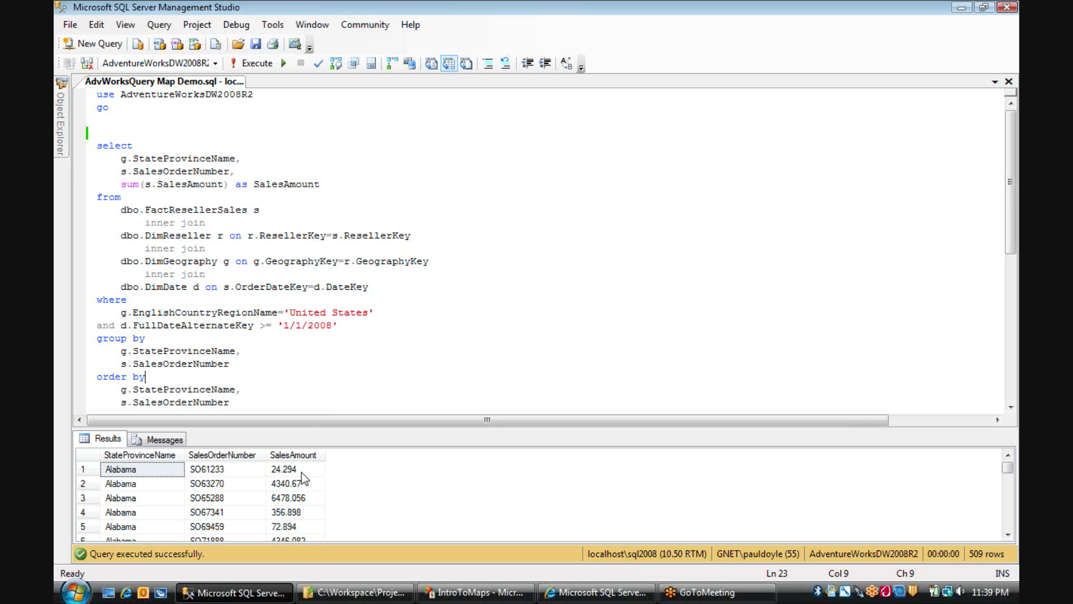
mouse_move(349, 427)
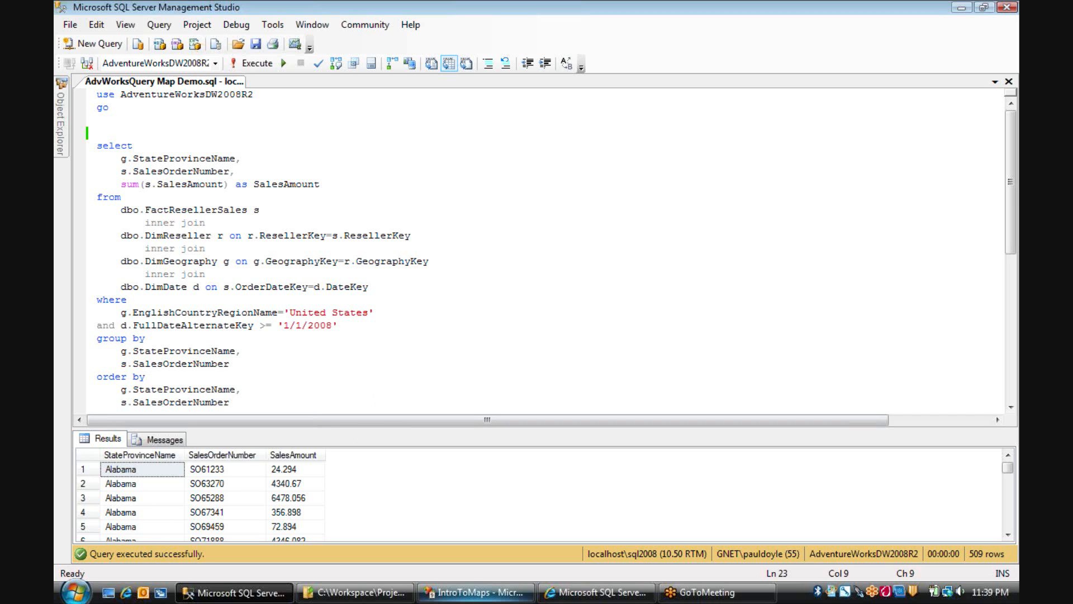
Add a new shared data source to IntroToMaps and begin editing its connection string
left_click(479, 592)
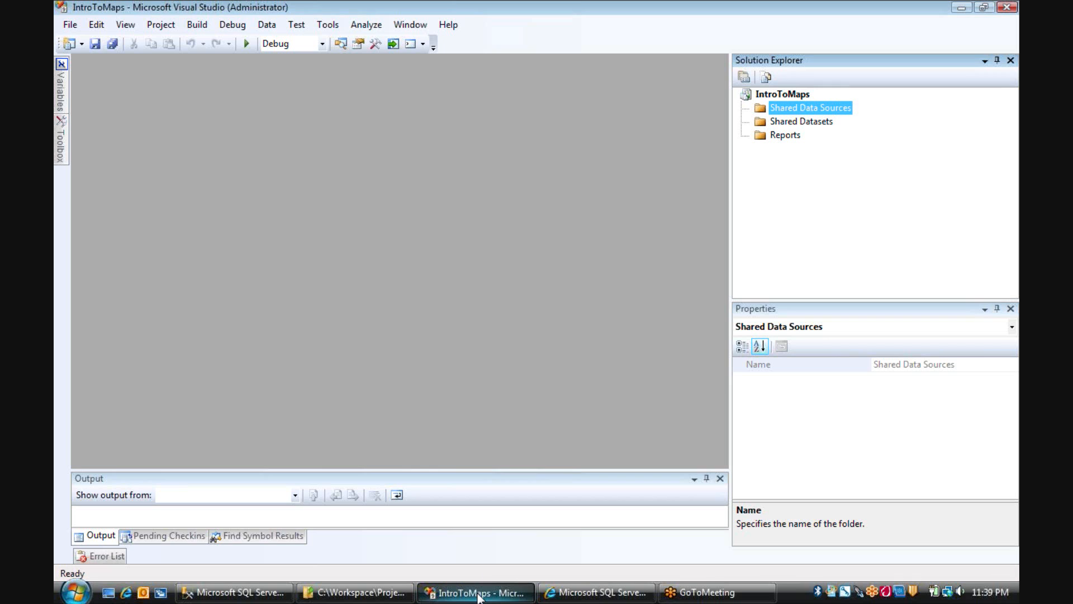
mouse_move(579, 340)
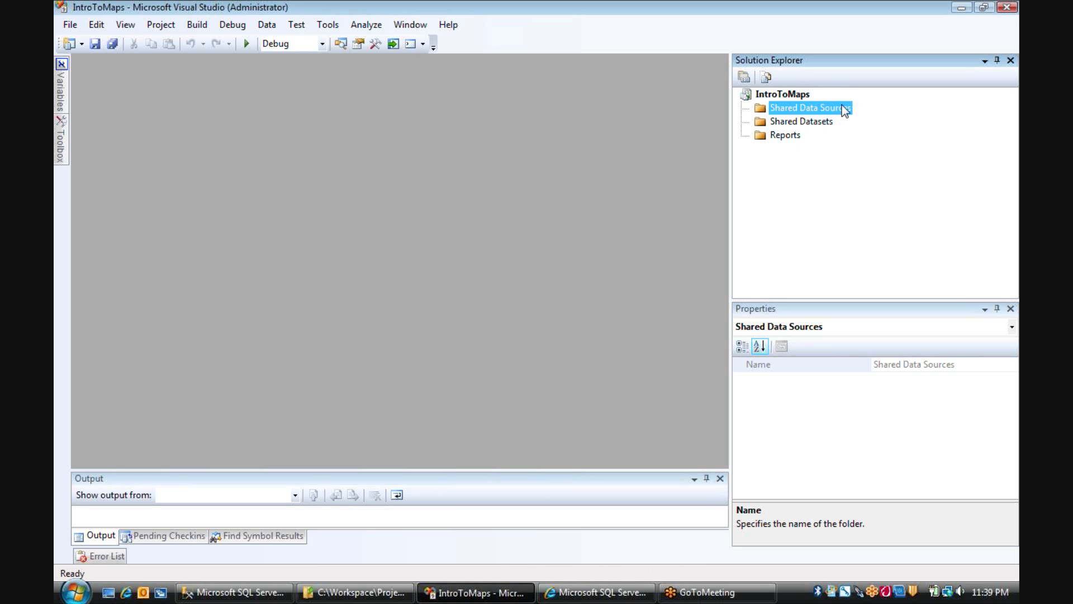
right_click(835, 112)
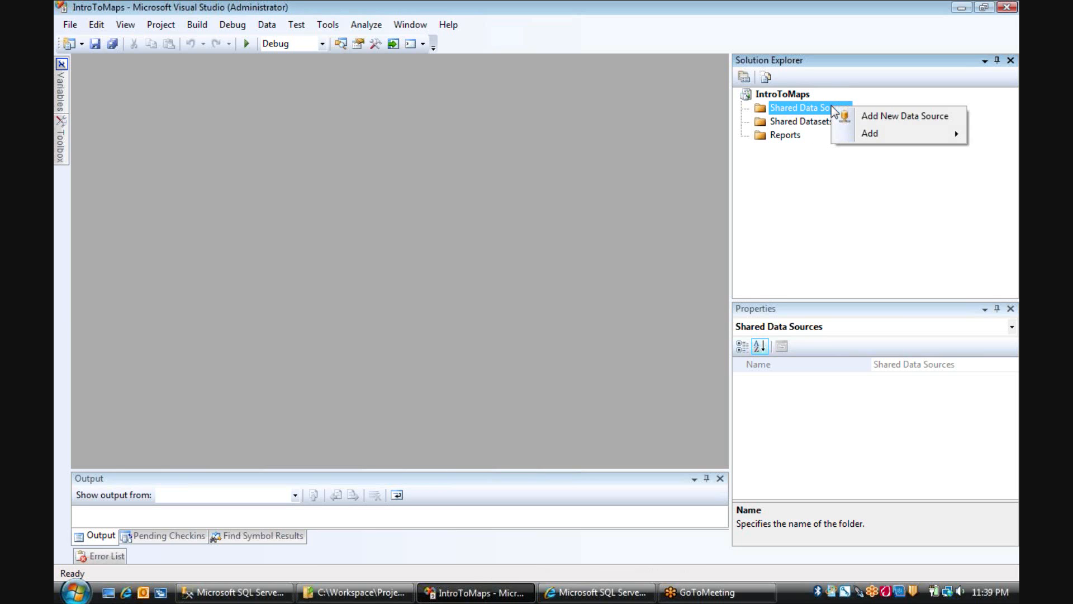
left_click(905, 115)
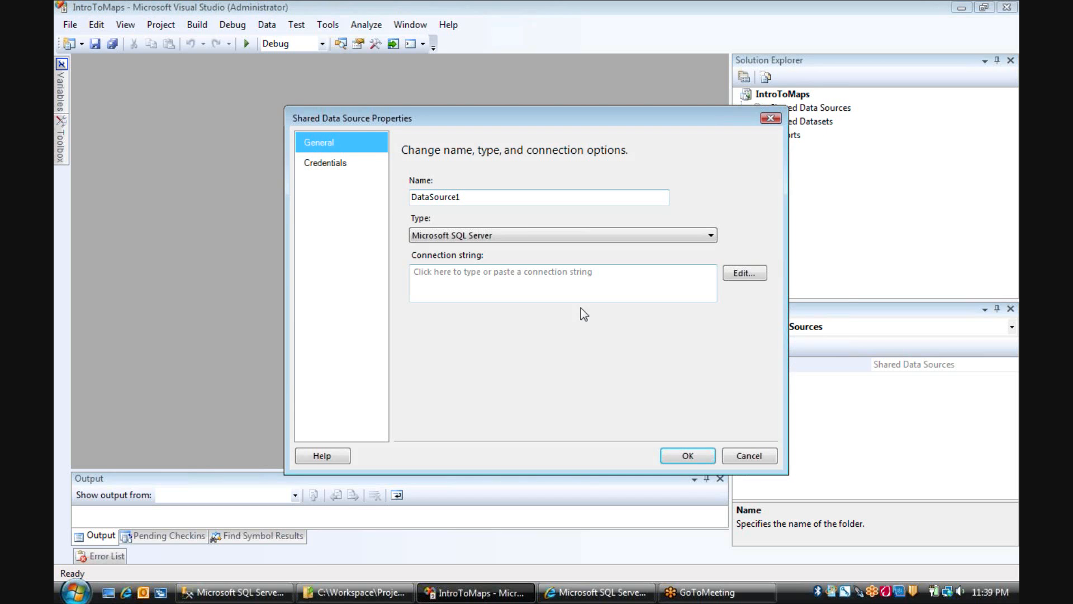
mouse_move(605, 298)
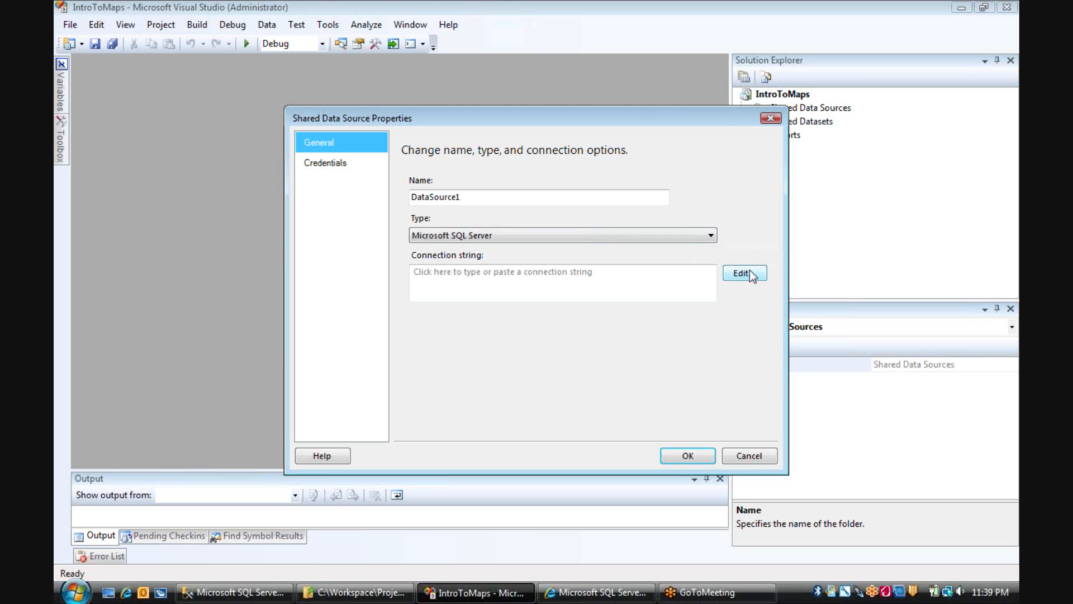
left_click(745, 272)
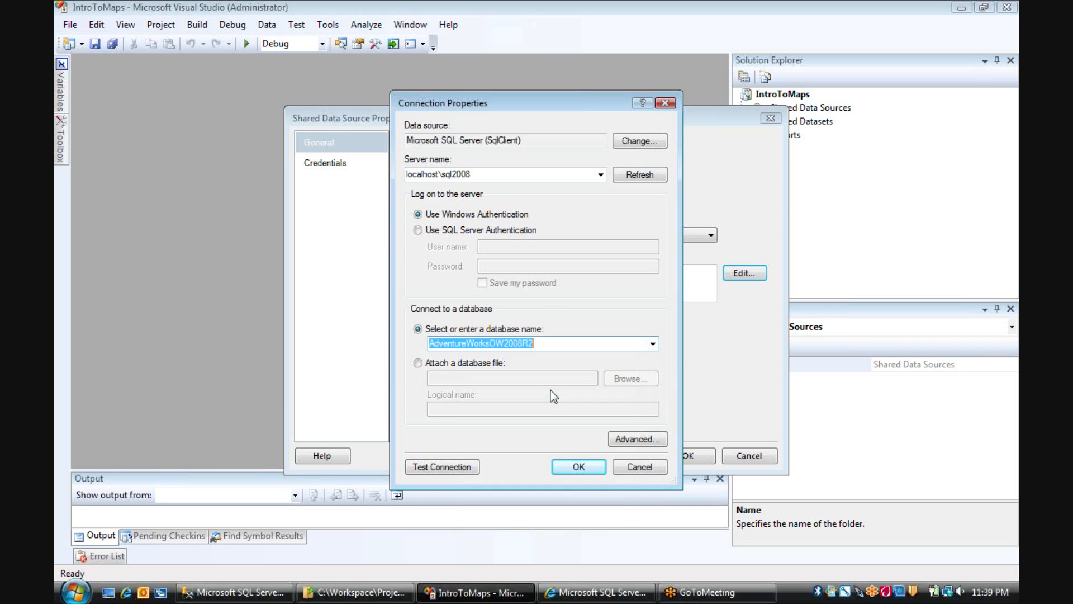
mouse_move(530, 416)
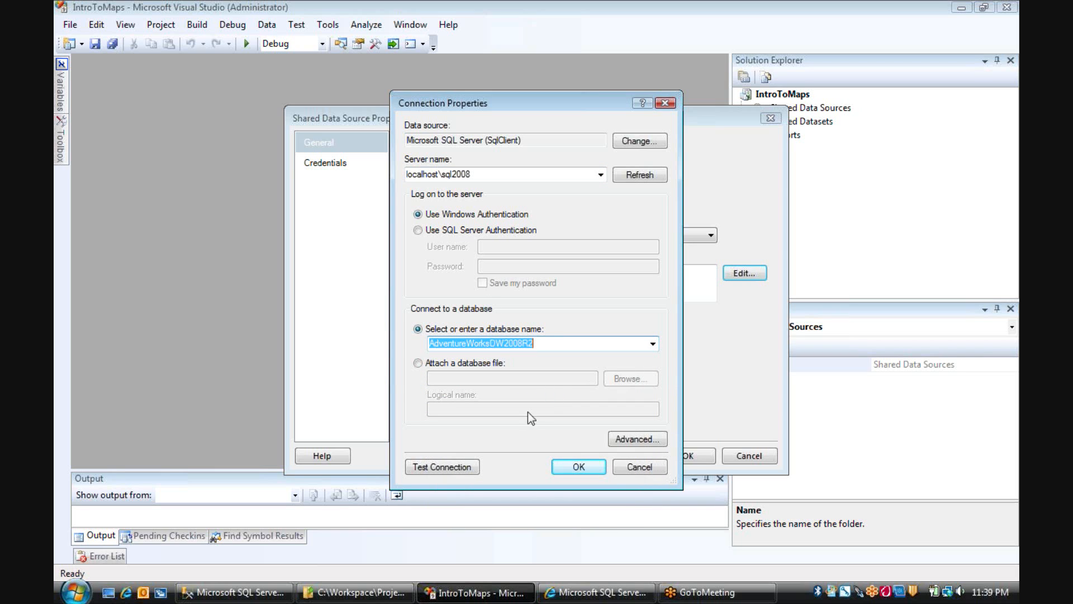
Connect DataSource1 to AdventureWorksDW2008R2 on localhost\sql2008 and confirm a successful connection test
left_click(443, 467)
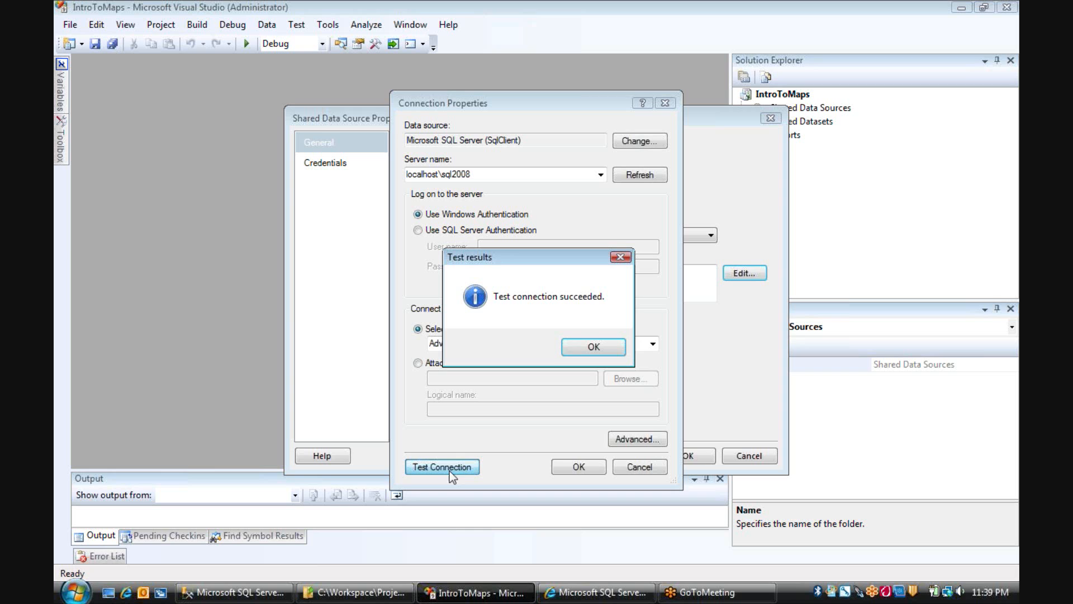
left_click(593, 347)
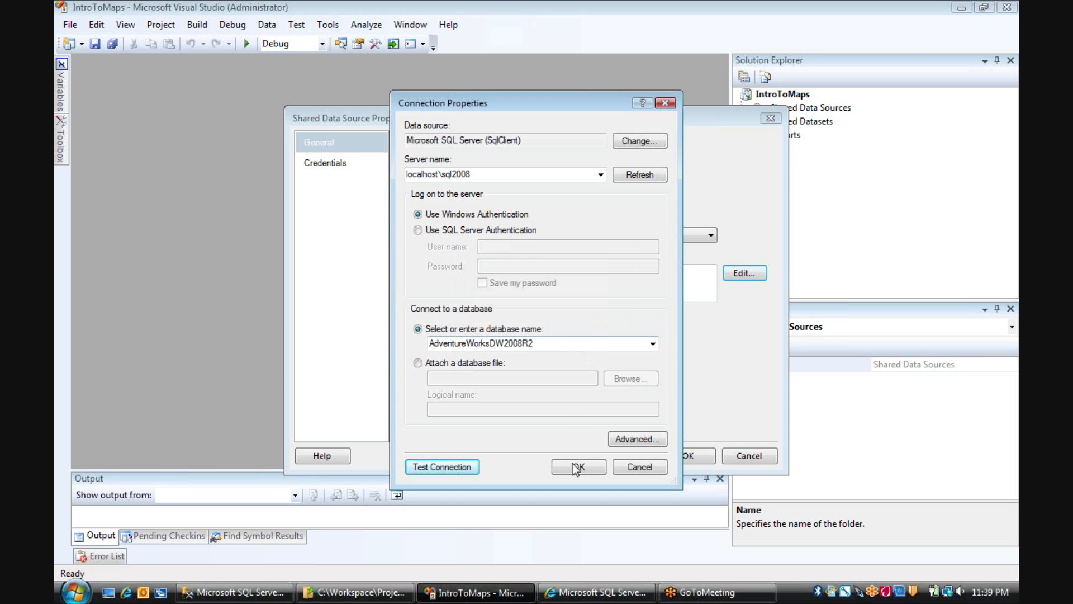
left_click(578, 467)
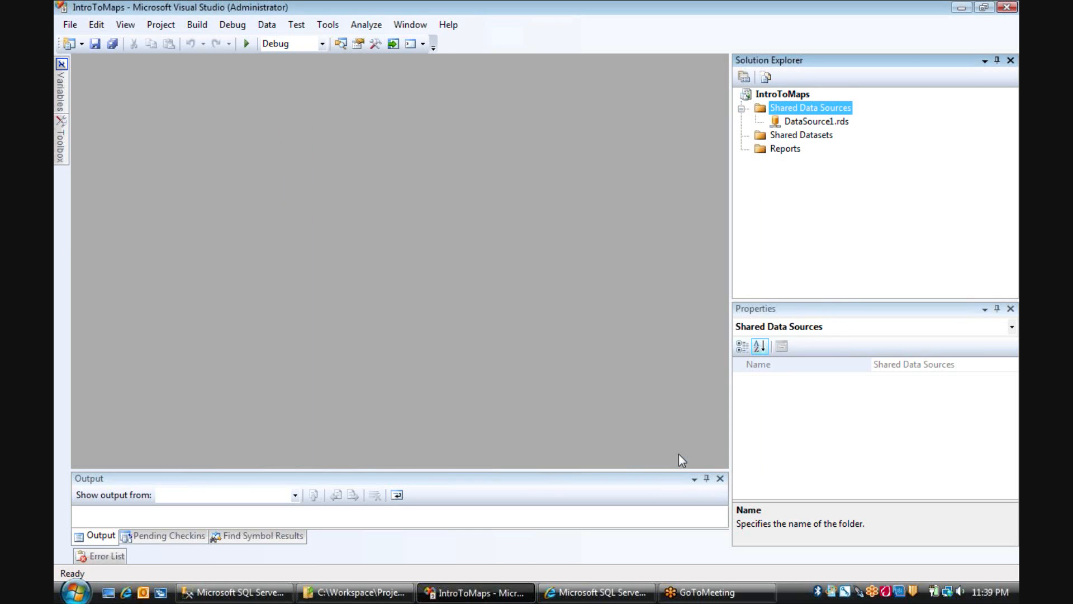
mouse_move(789, 154)
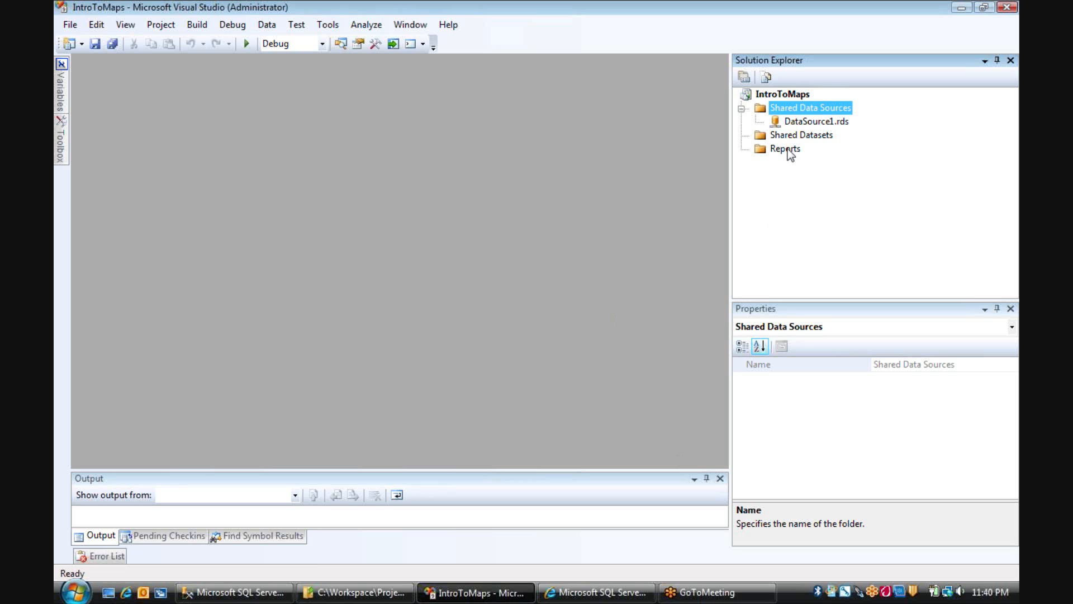
Start a new report from the Reports folder using DataSource1 and bring in the copied sales query
right_click(785, 149)
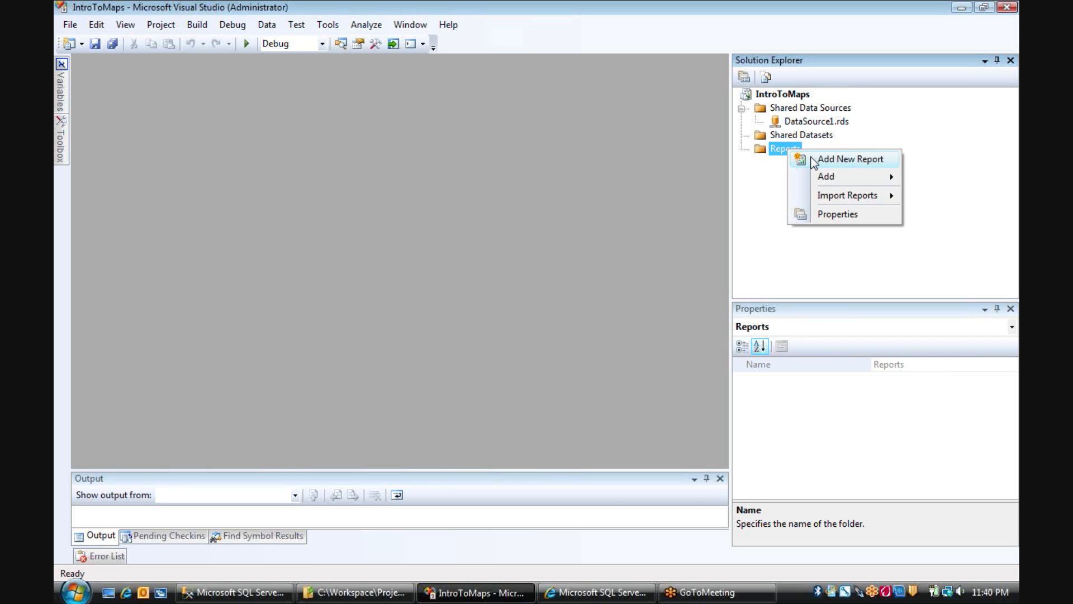
left_click(851, 159)
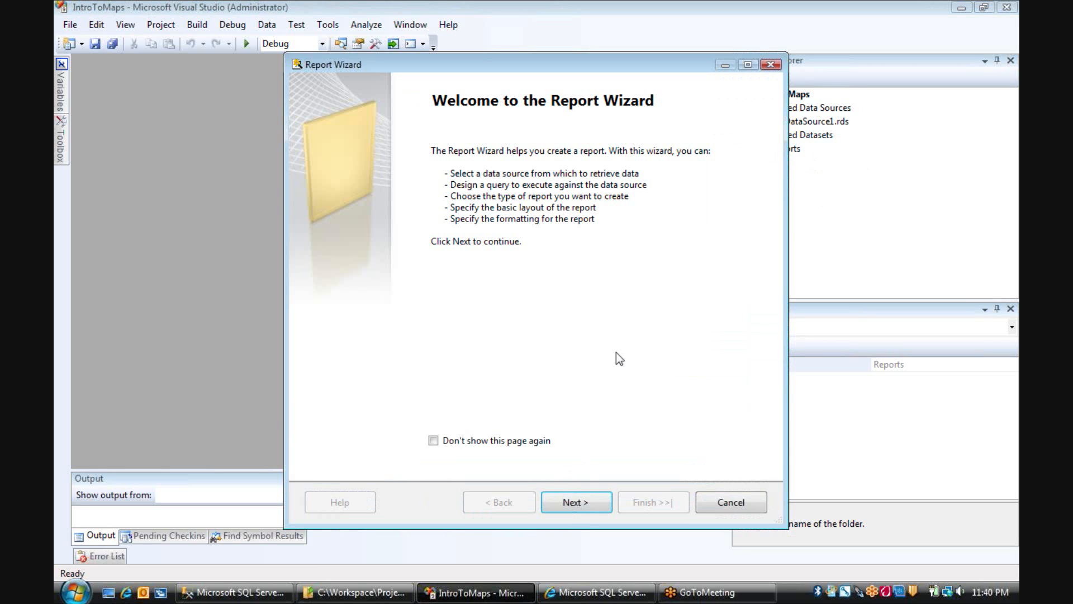
left_click(577, 502)
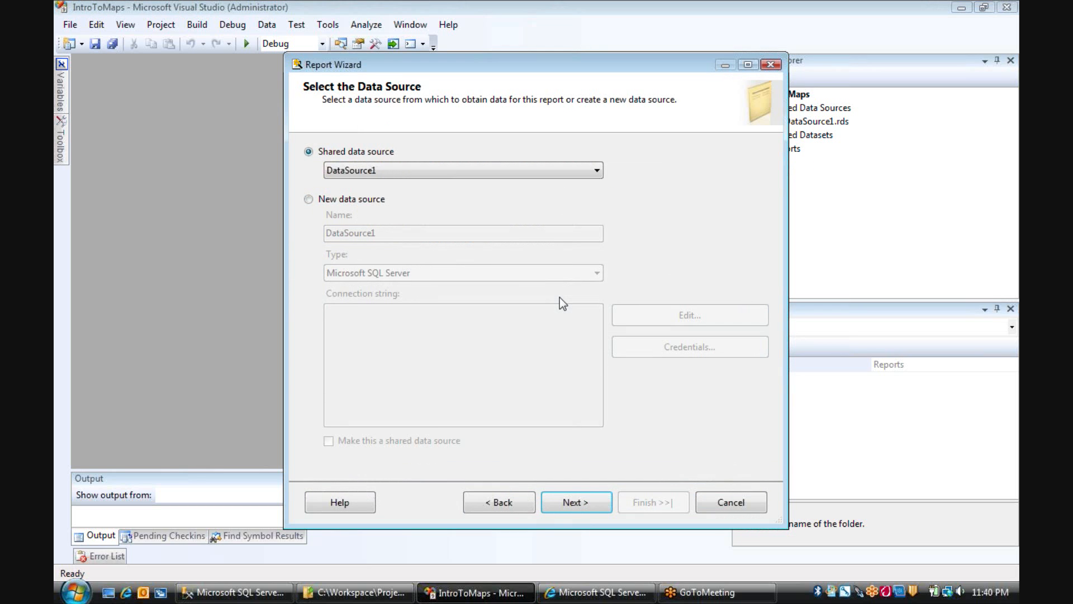
mouse_move(513, 393)
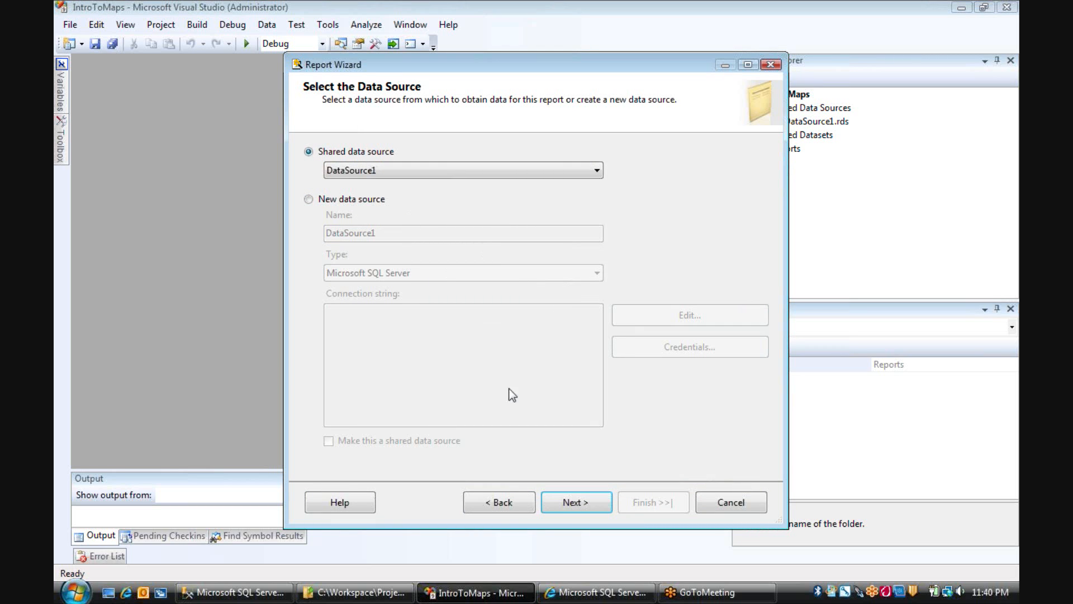
left_click(577, 502)
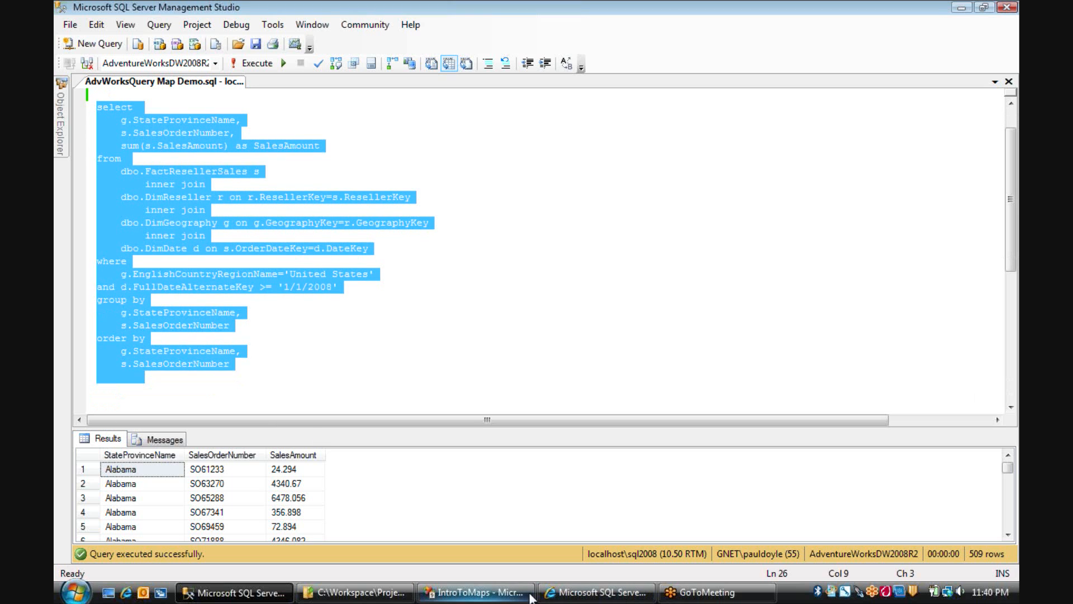
left_click(478, 592)
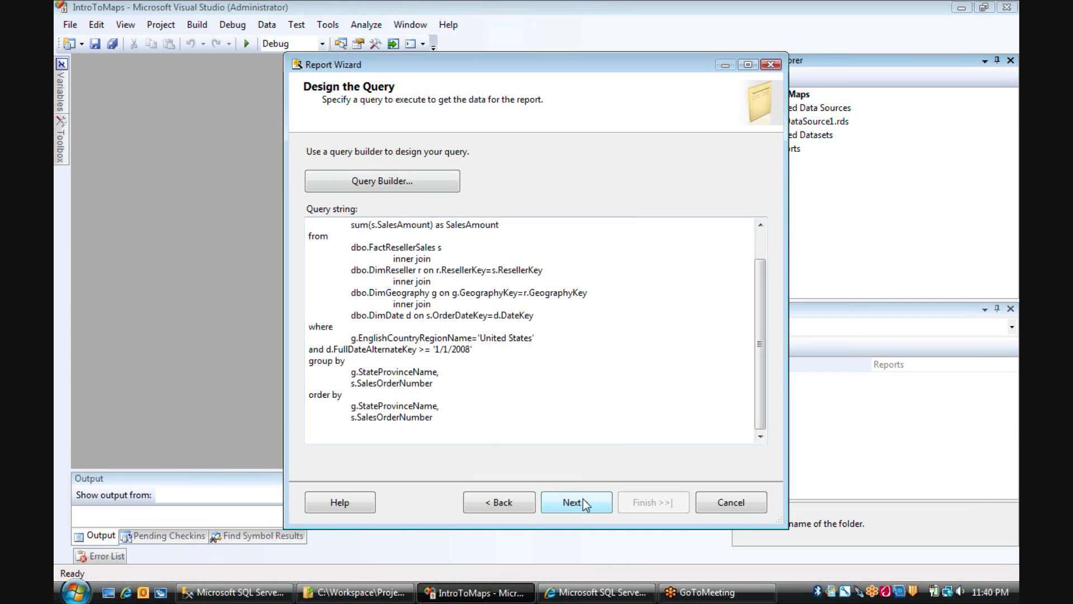
Build a tabular report of the query fields, finish the wizard and name it MapSample
left_click(576, 502)
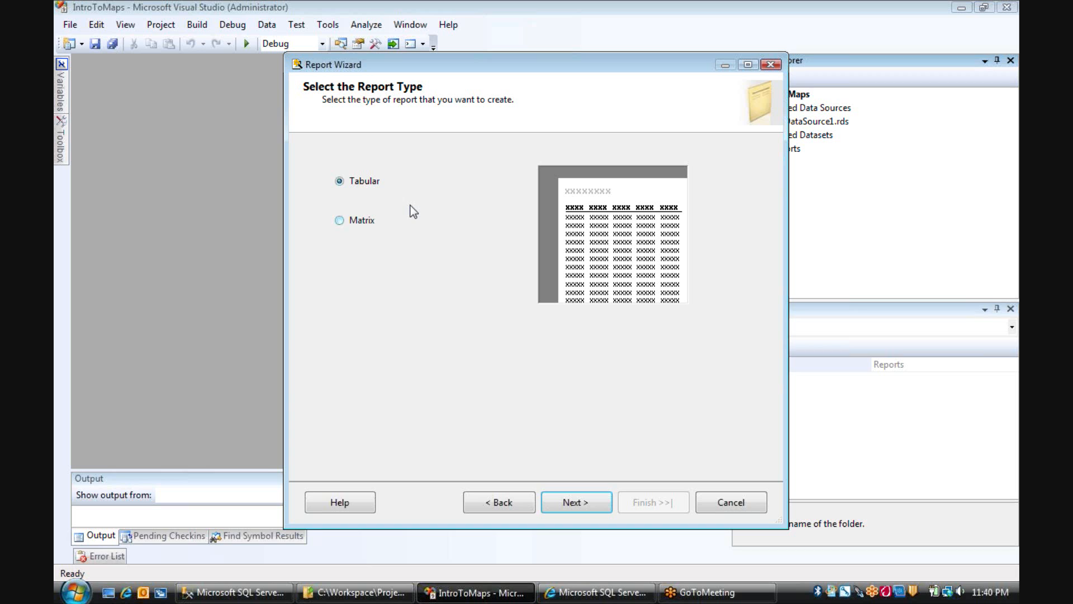
mouse_move(494, 290)
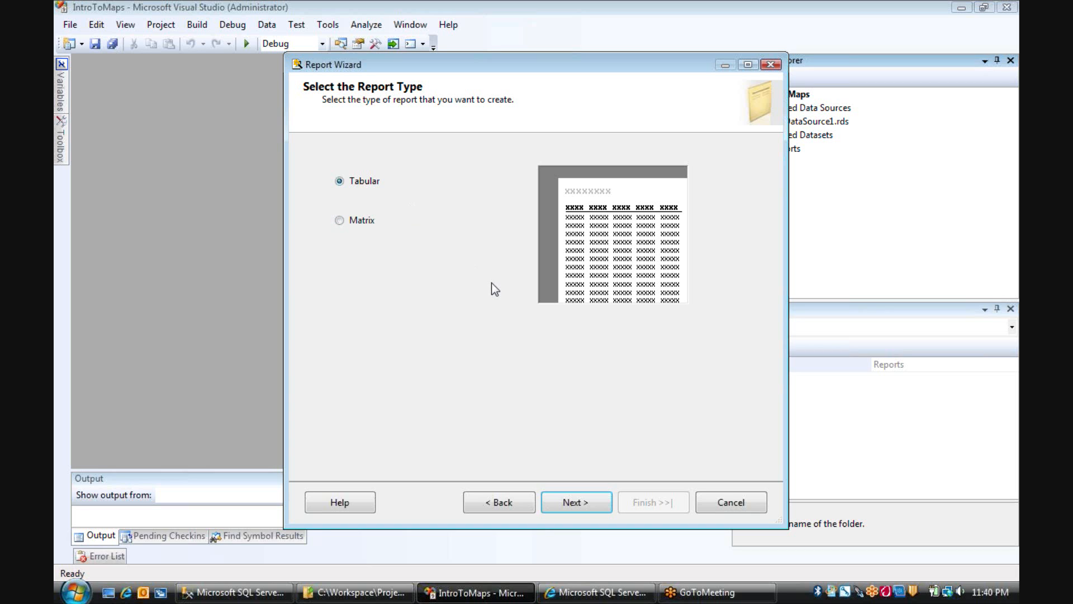
mouse_move(584, 507)
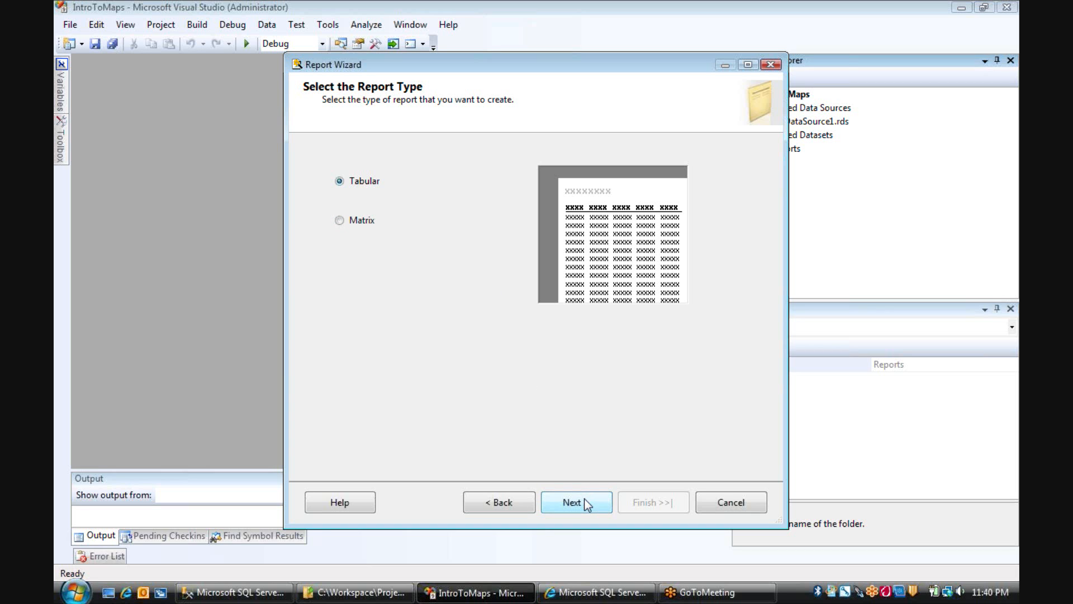
left_click(577, 502)
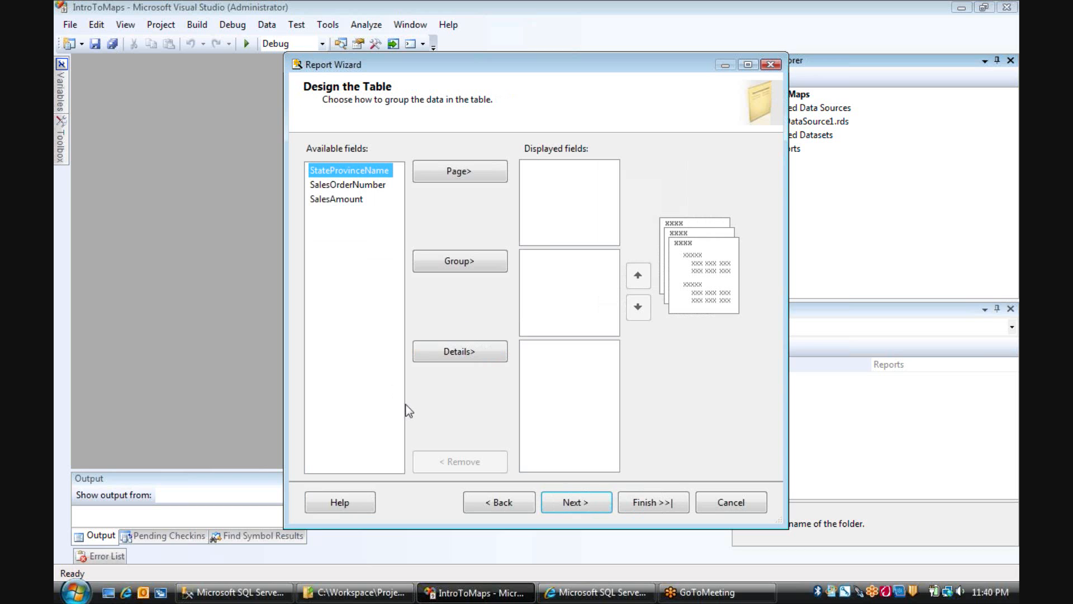
left_click(577, 502)
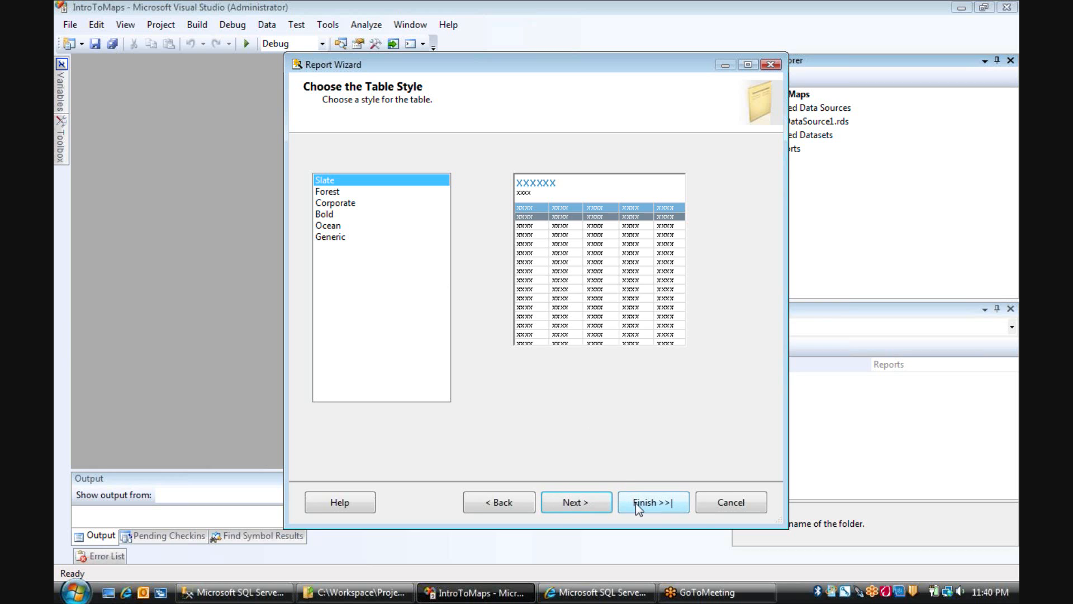
left_click(653, 502)
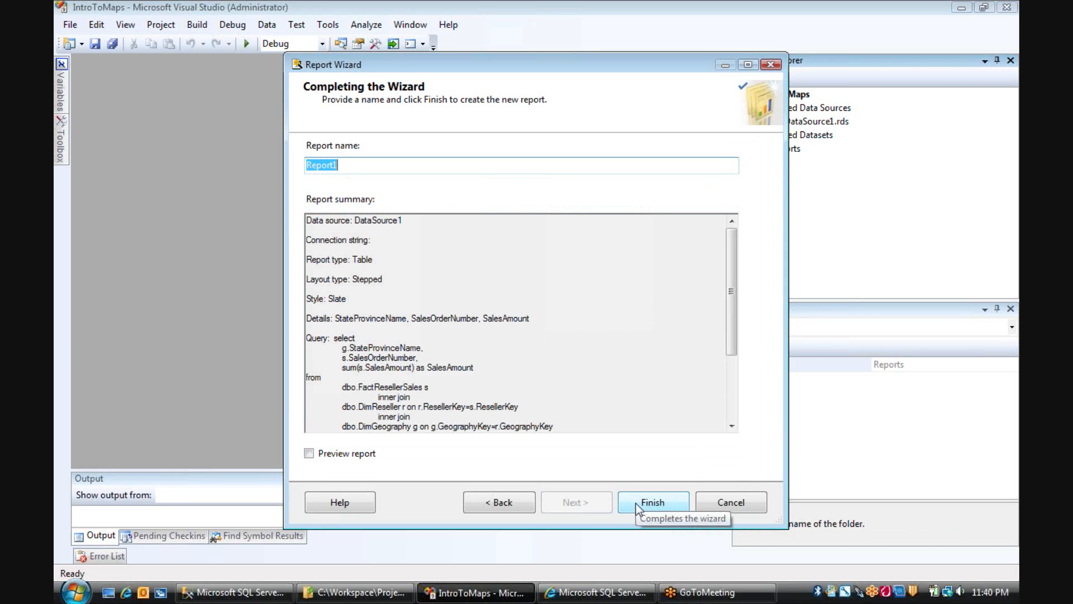
type("MapSampl")
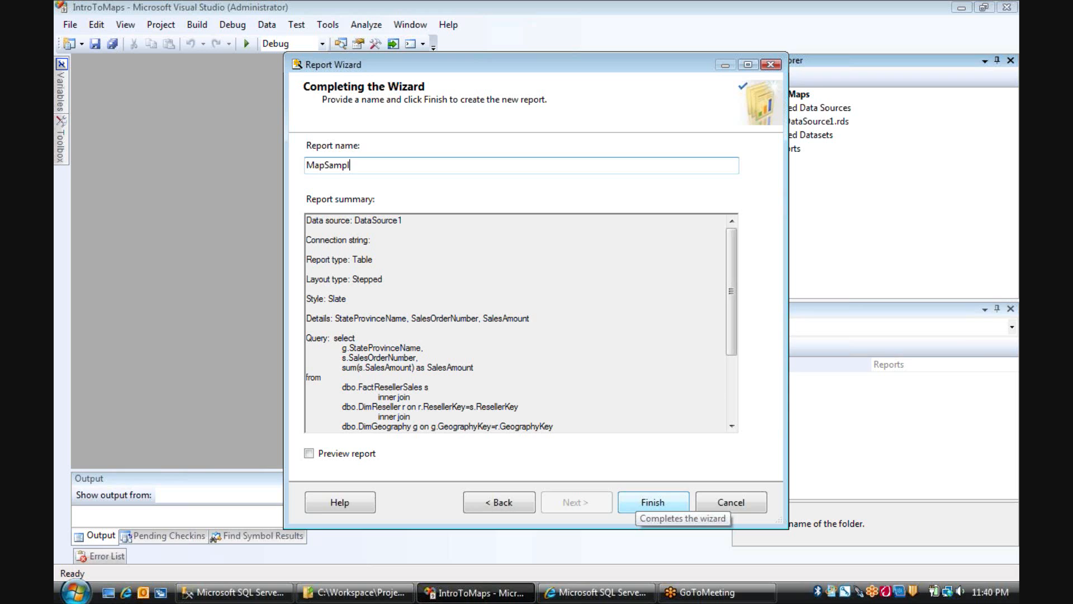